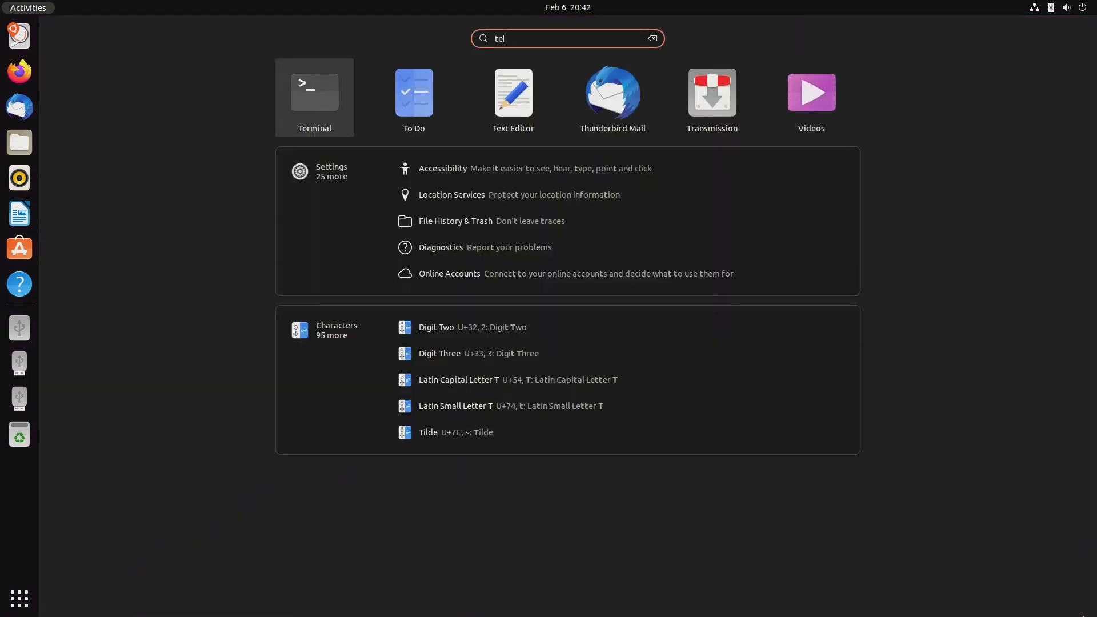
Launch Terminal from the Activities search results.
left_click(314, 91)
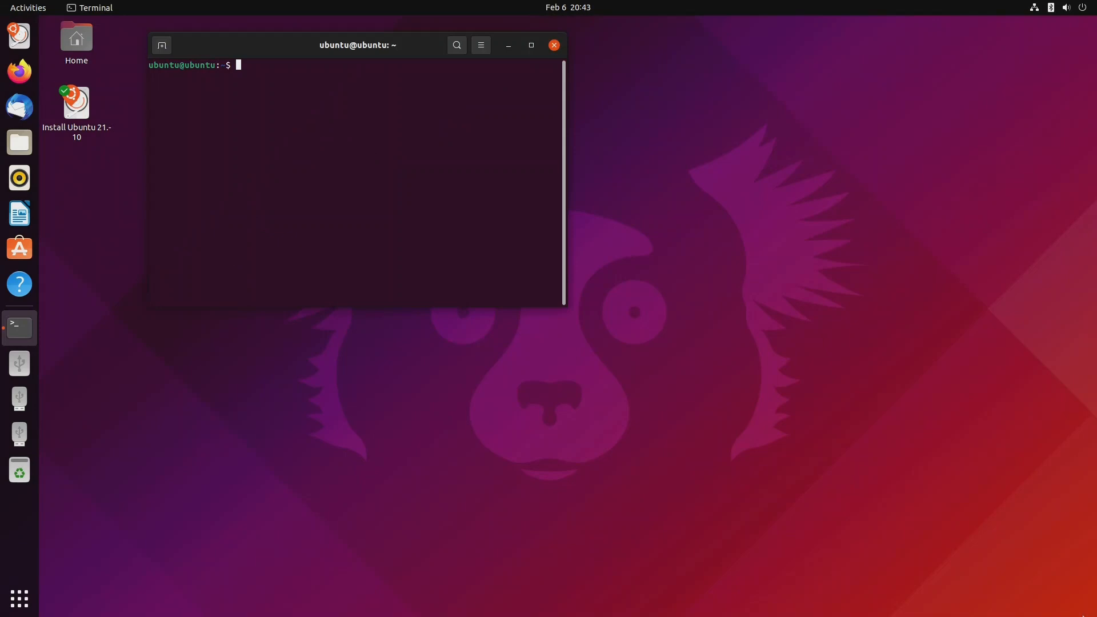
Become root with sudo -s.
type("su")
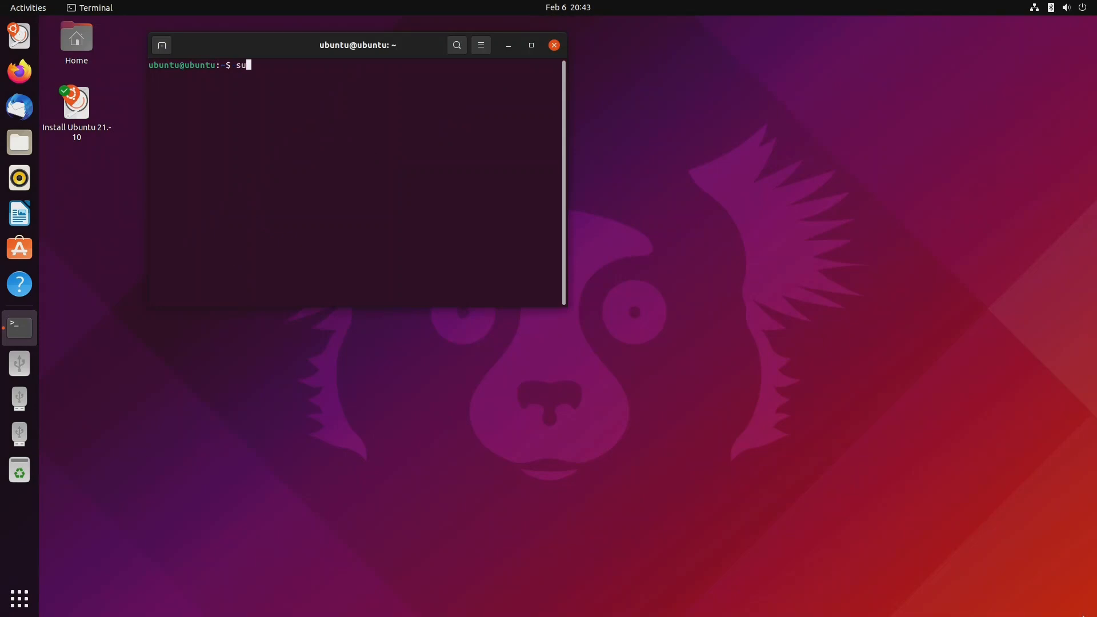
type("do -s")
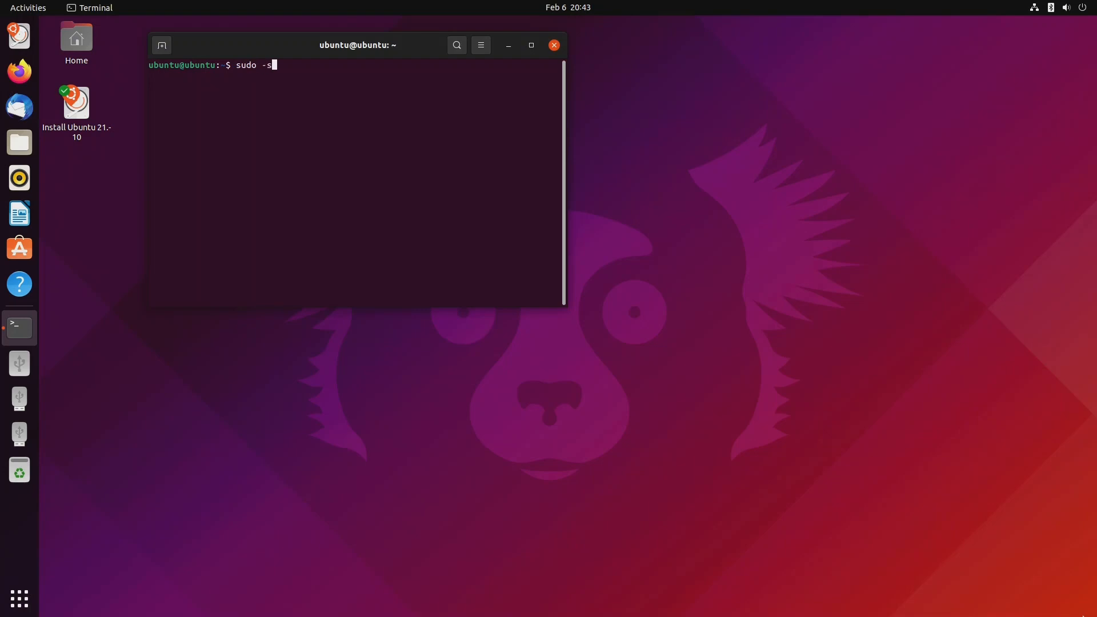
key("Return")
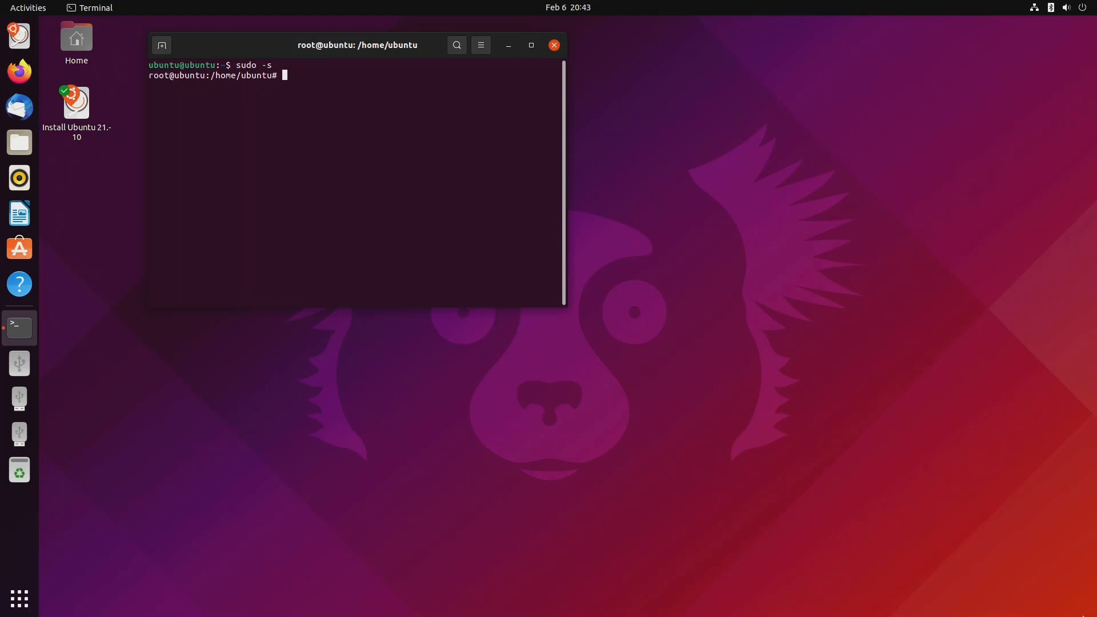
Install g++, gawk, git and make with apt, confirming with y.
type("apt i")
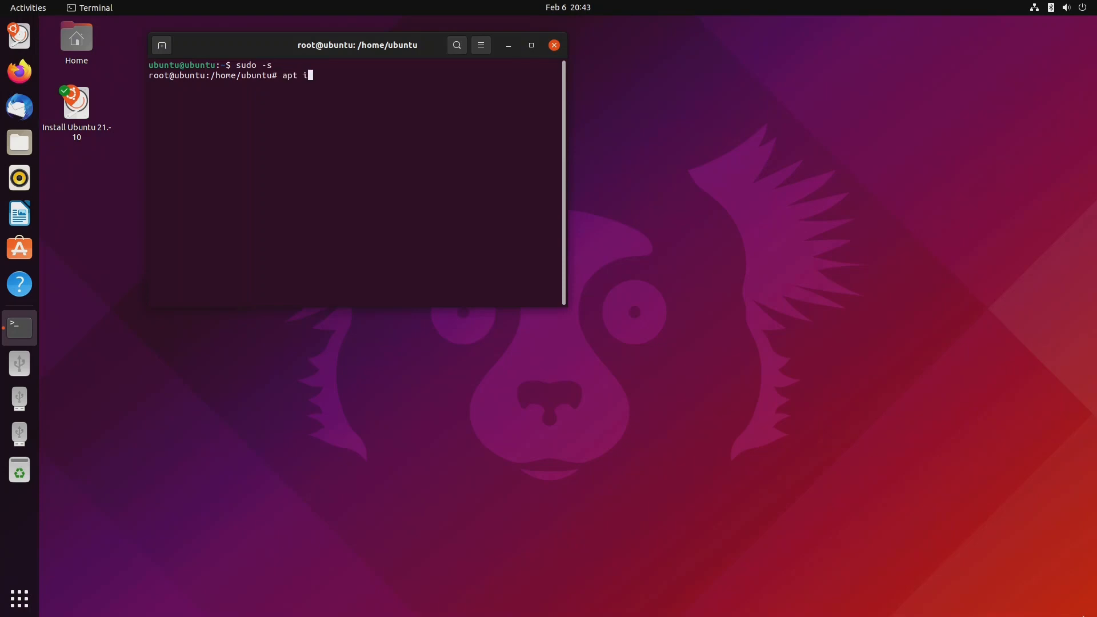
type("nstall")
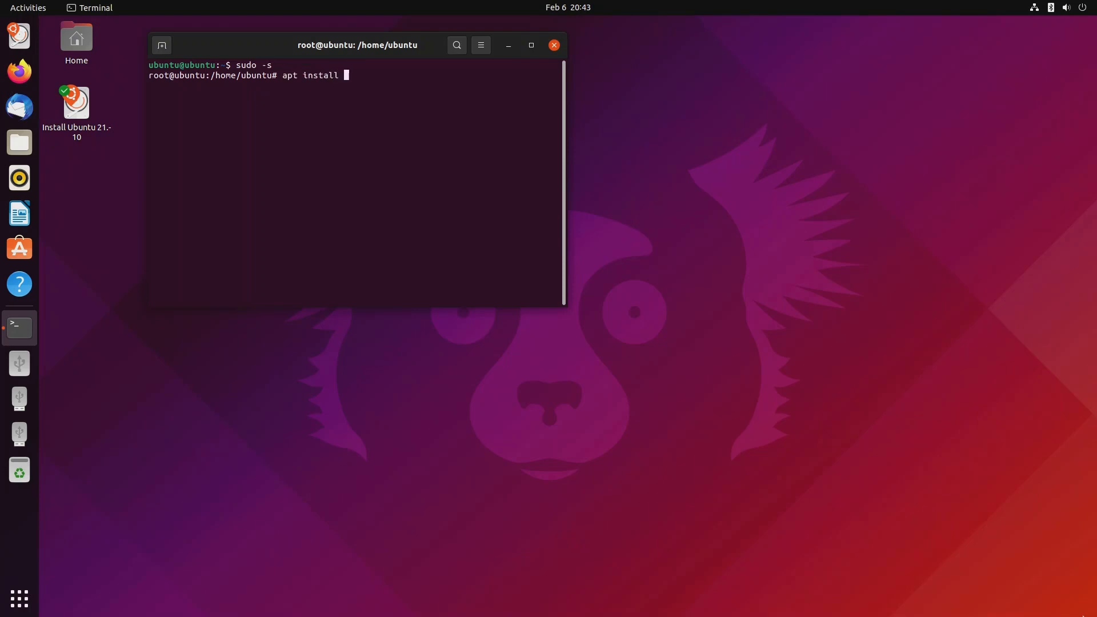
type("g++")
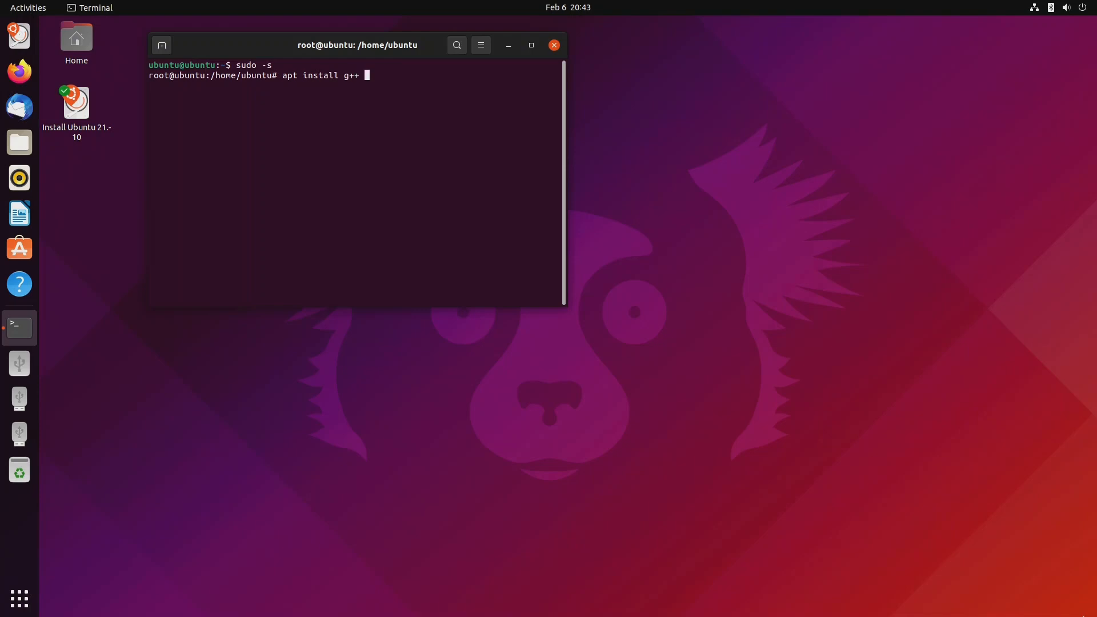
type("gawk")
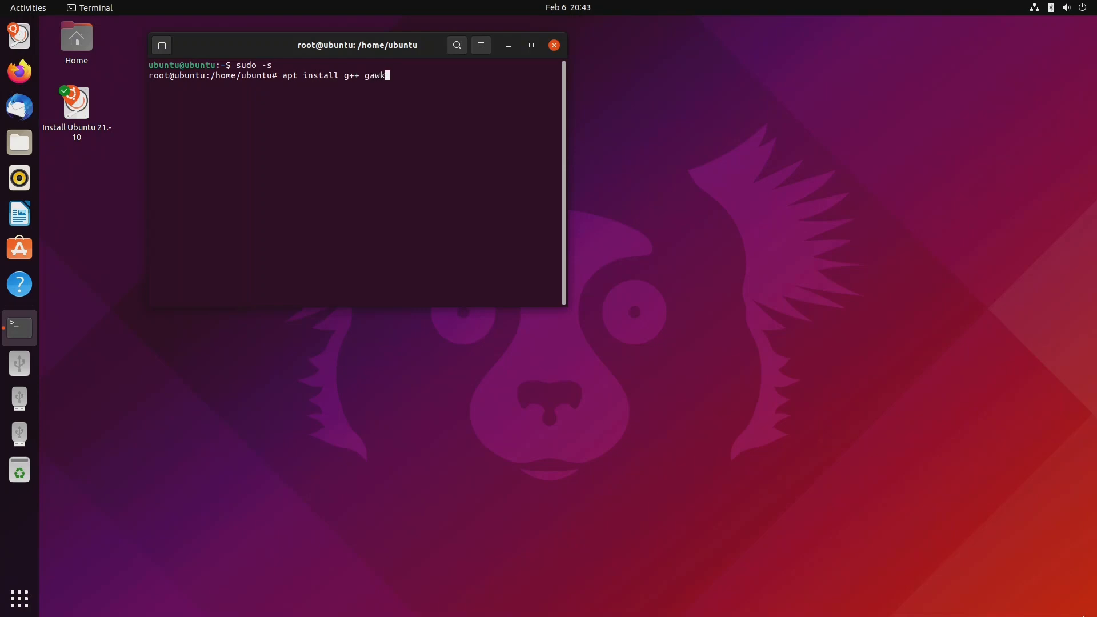
type("git")
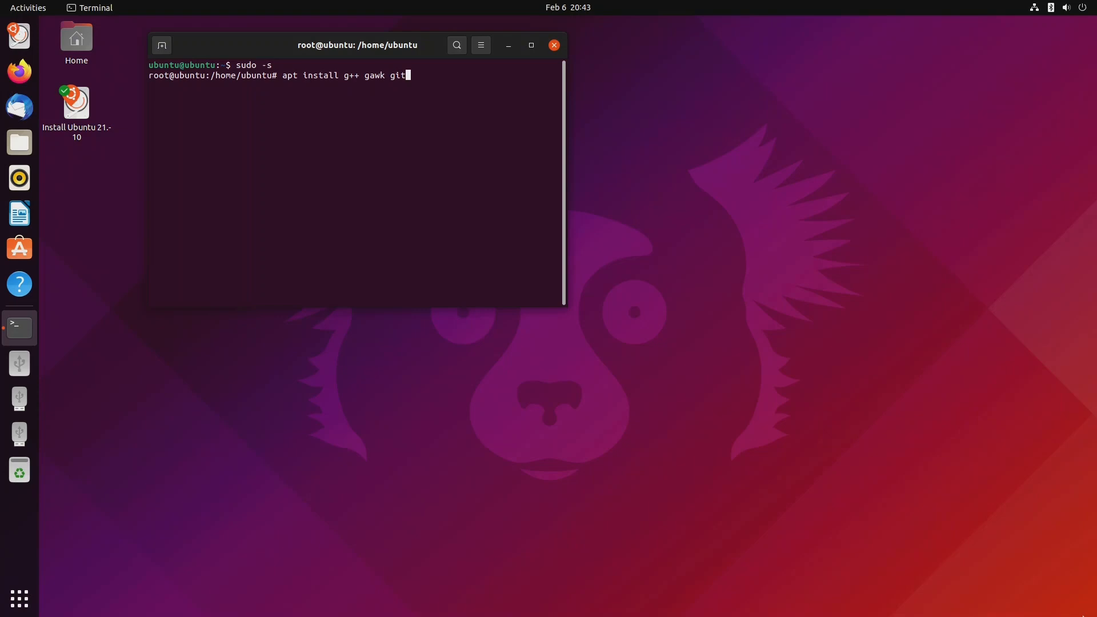
type("mak")
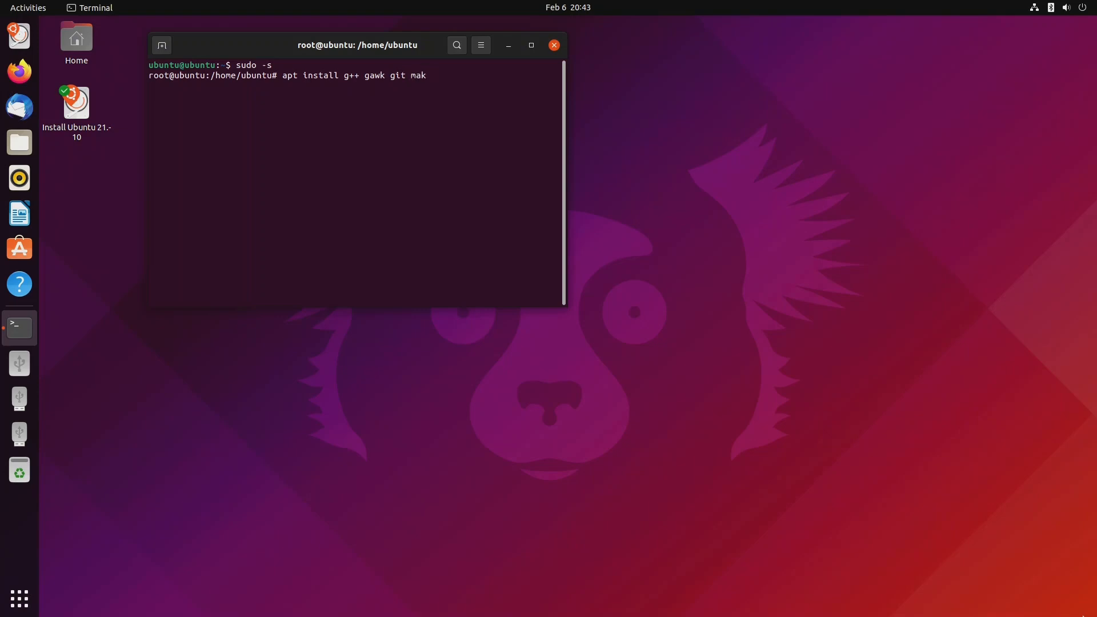
type("e")
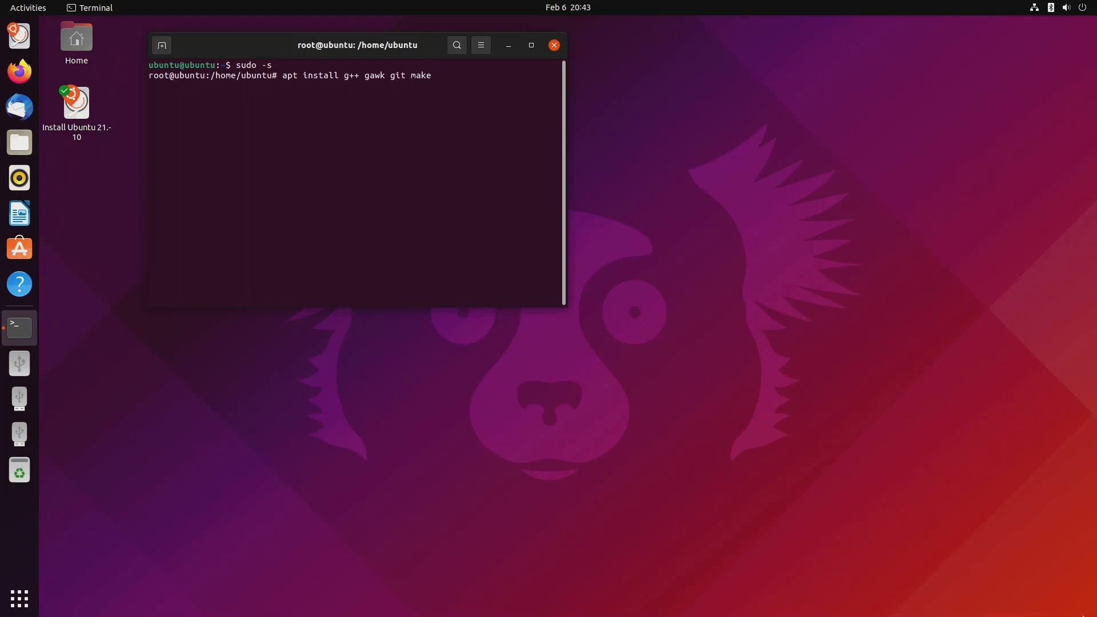
key("Return")
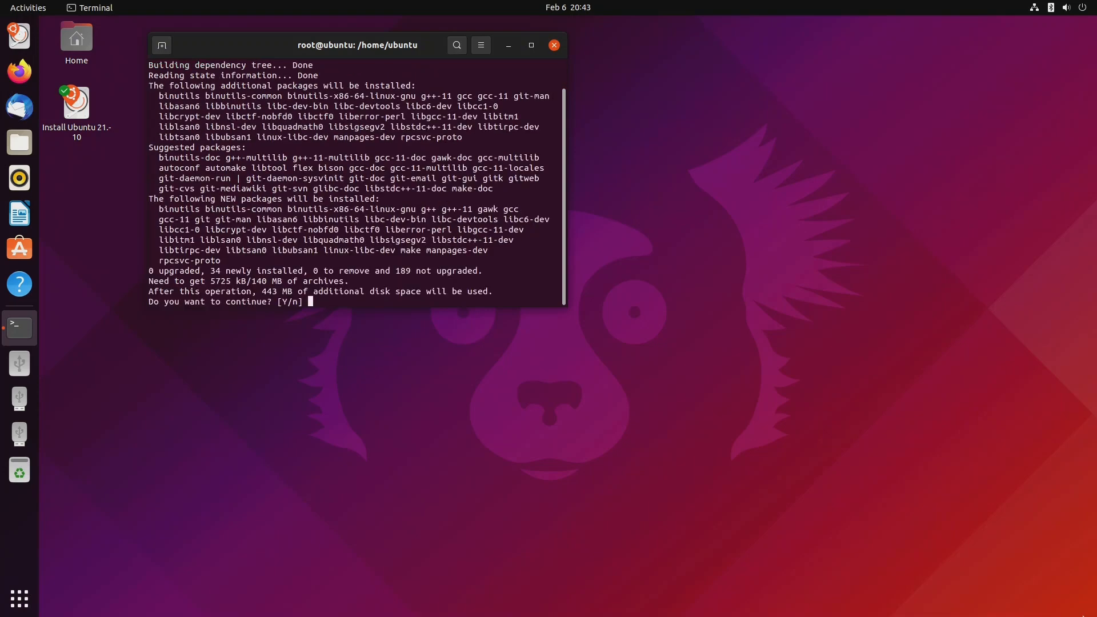
type("y")
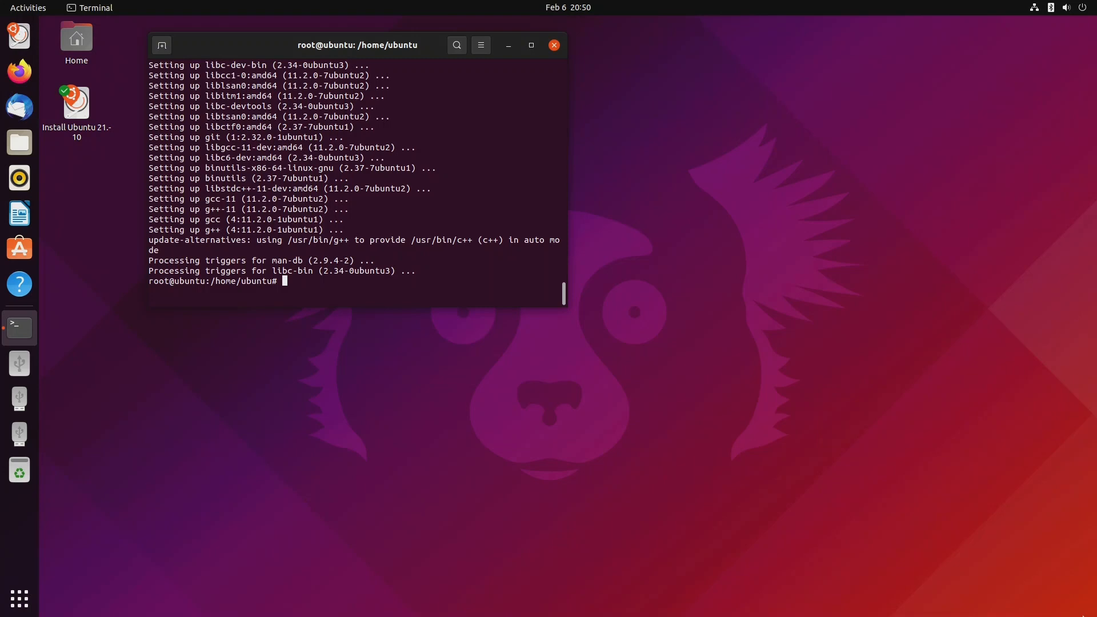
type("git clo")
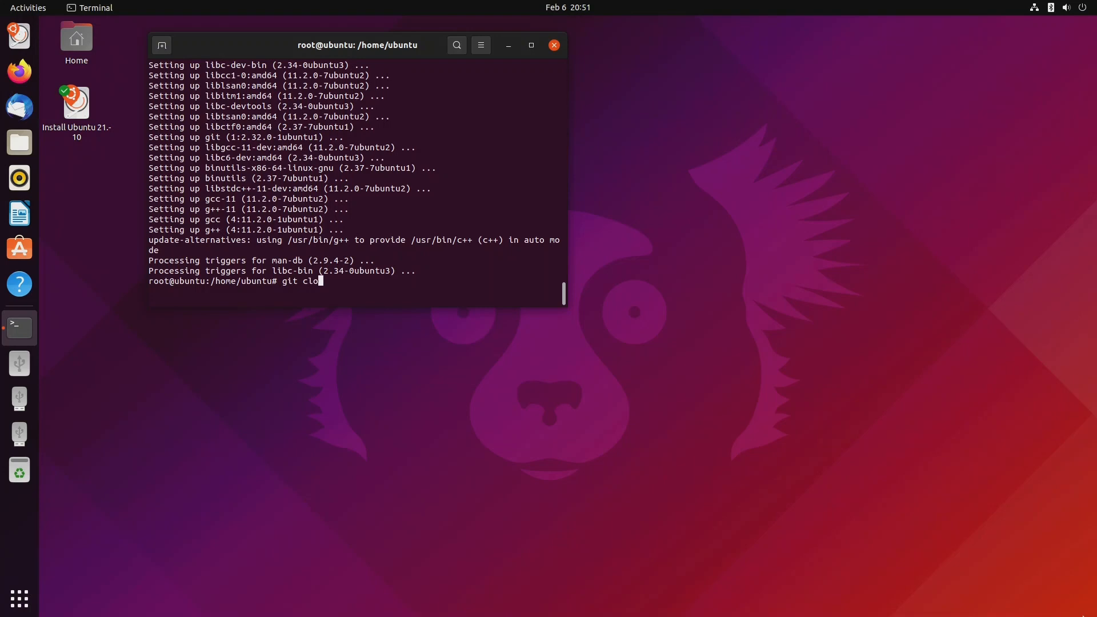
type("ne ht")
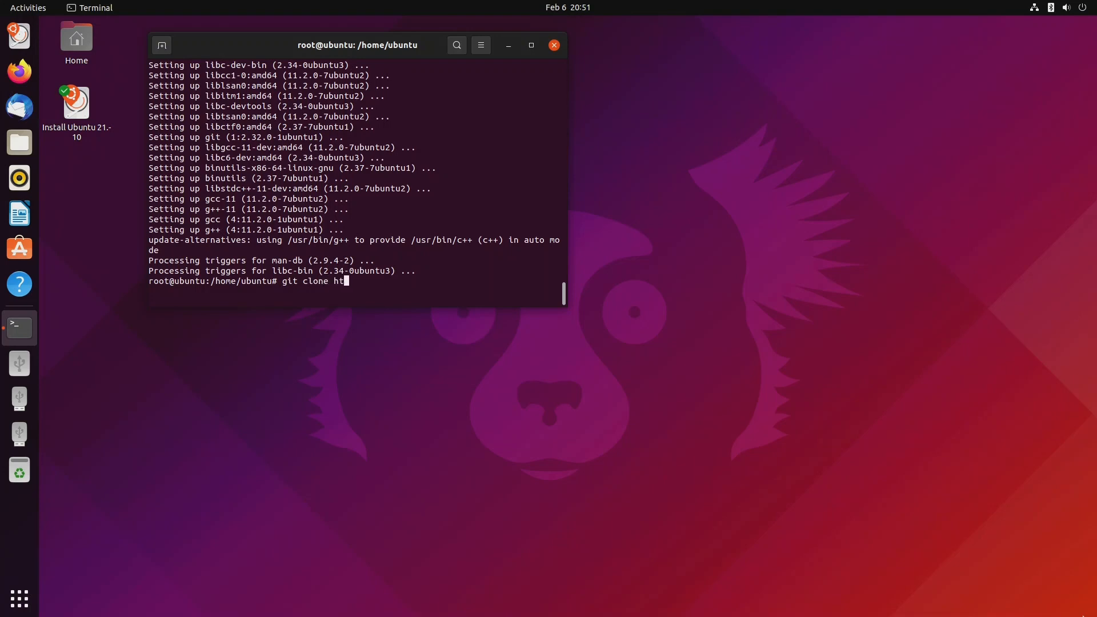
type("tp://")
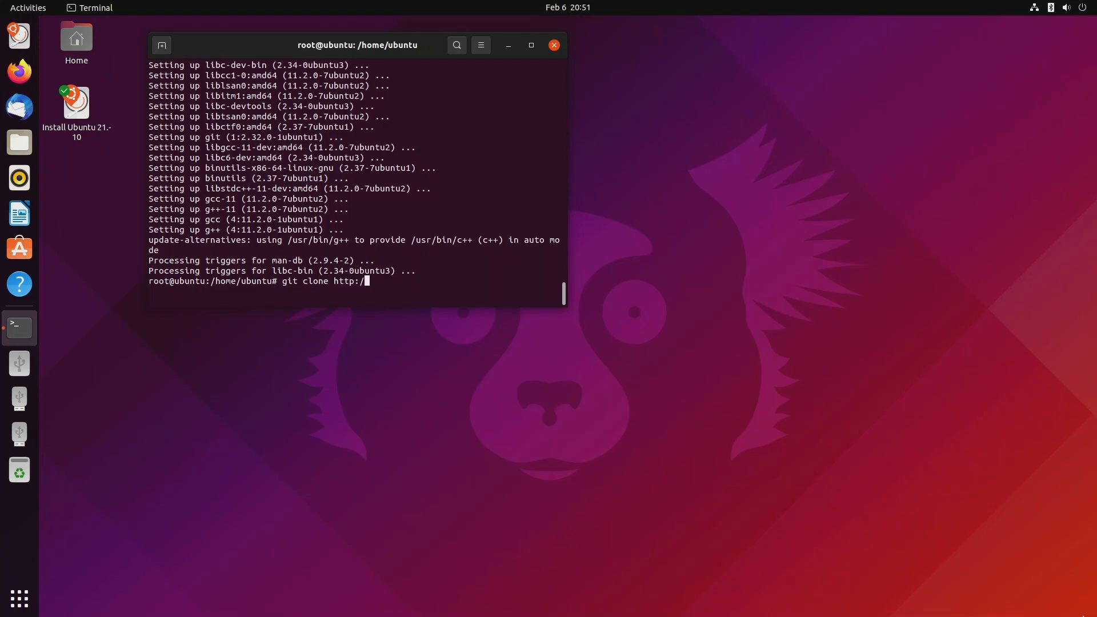
type("gith")
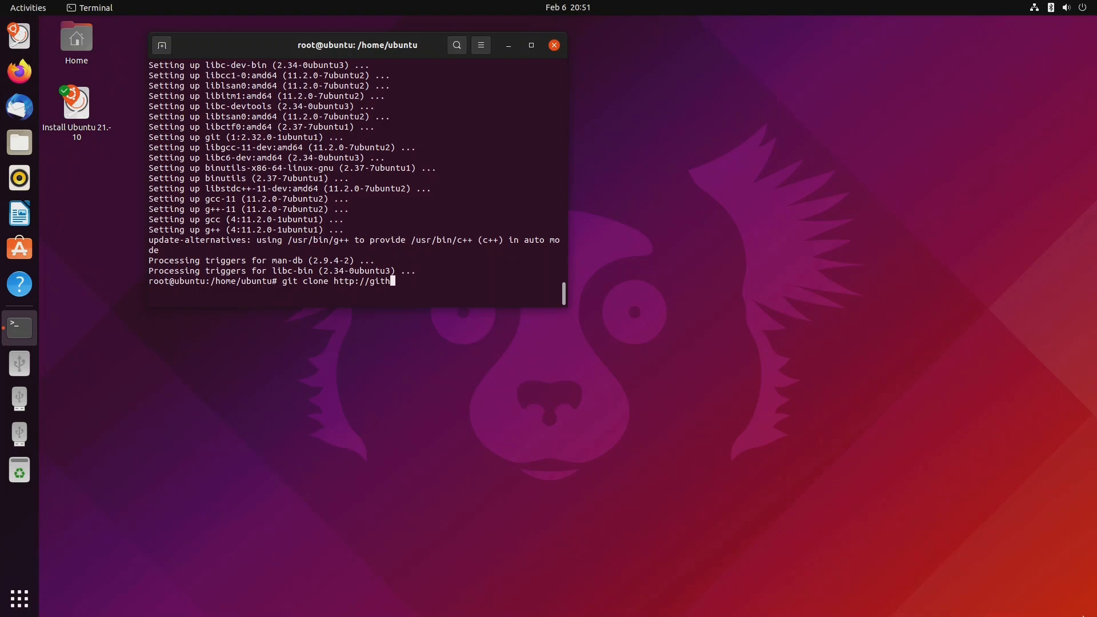
type("ub.com")
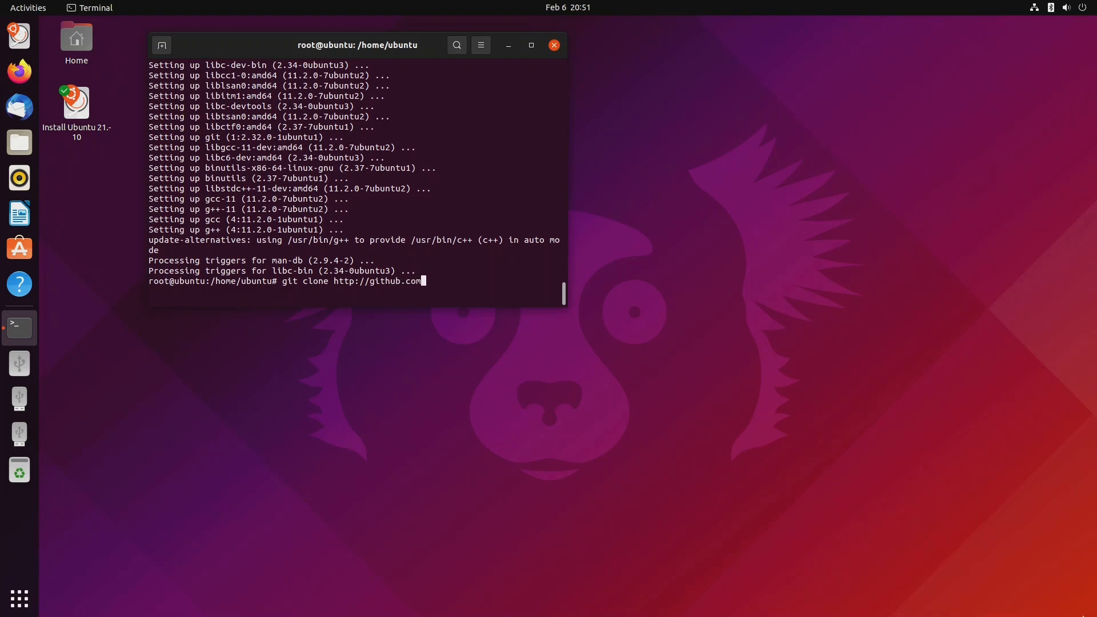
type("/str")
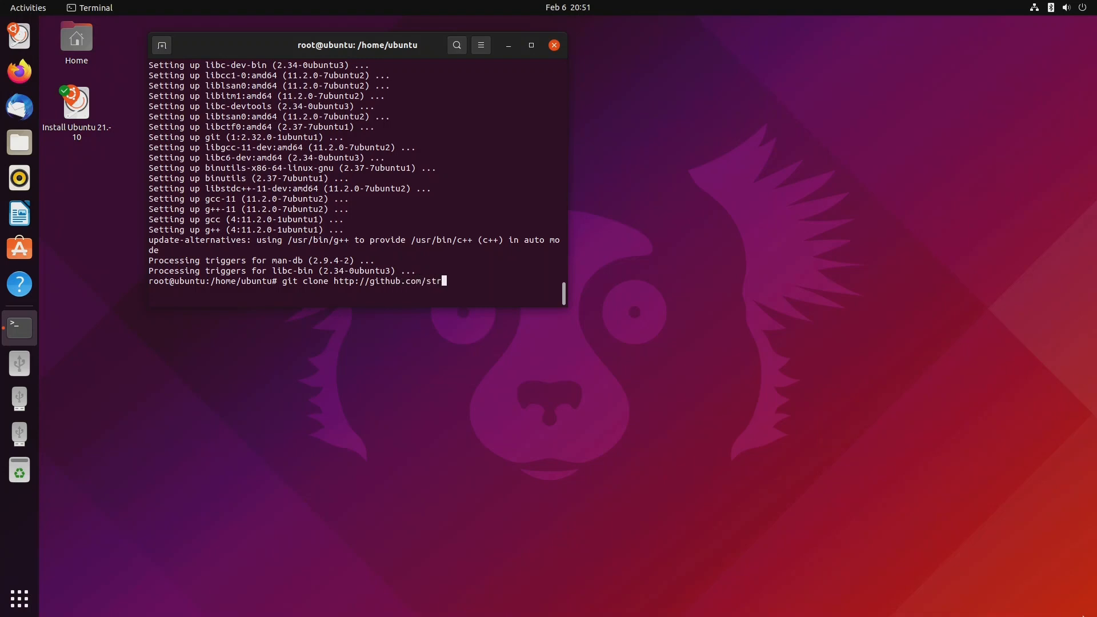
type("essapp")
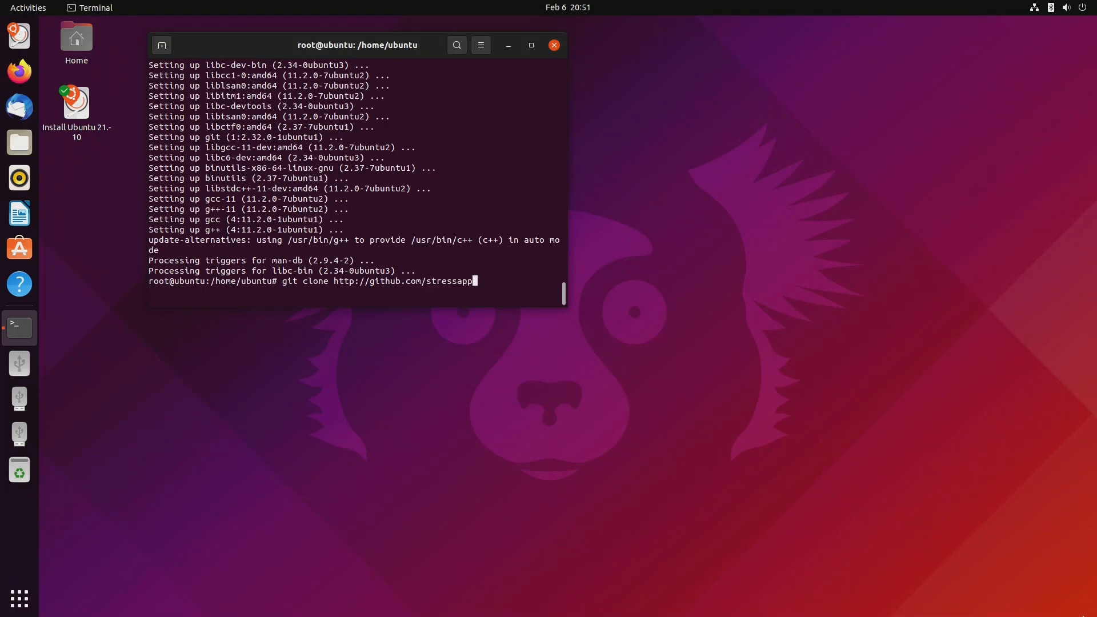
type("test/")
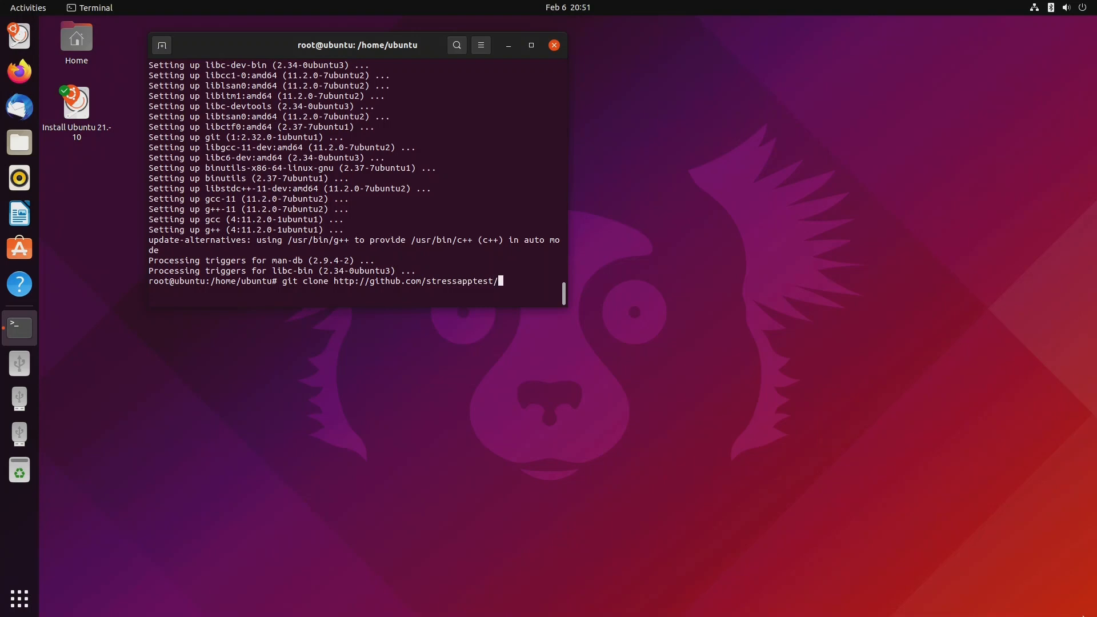
type("stressapptes")
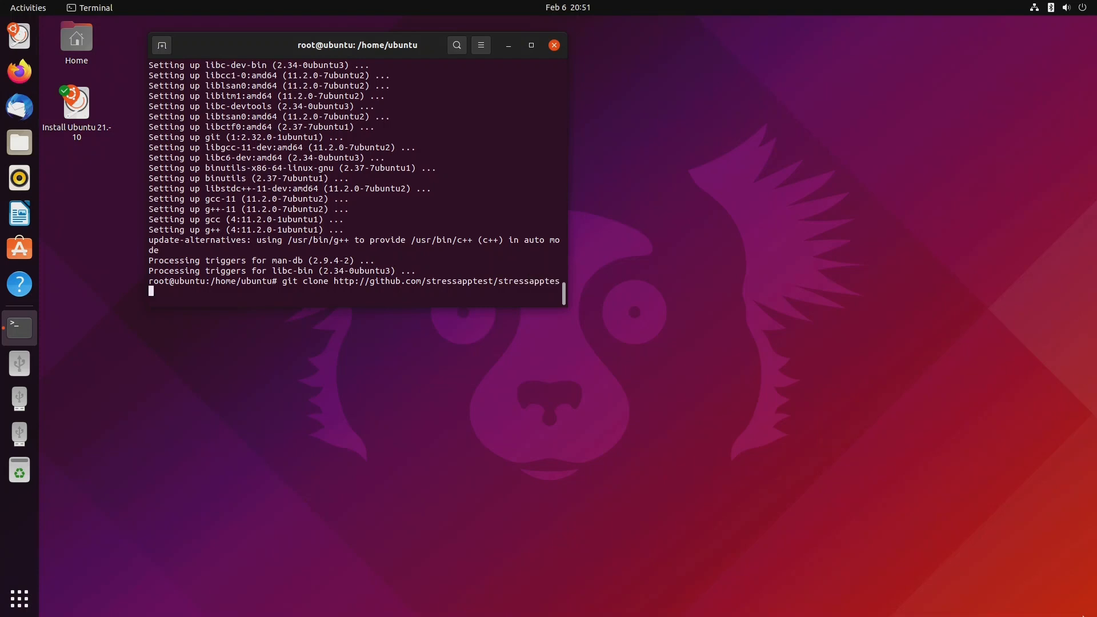
type("t.git")
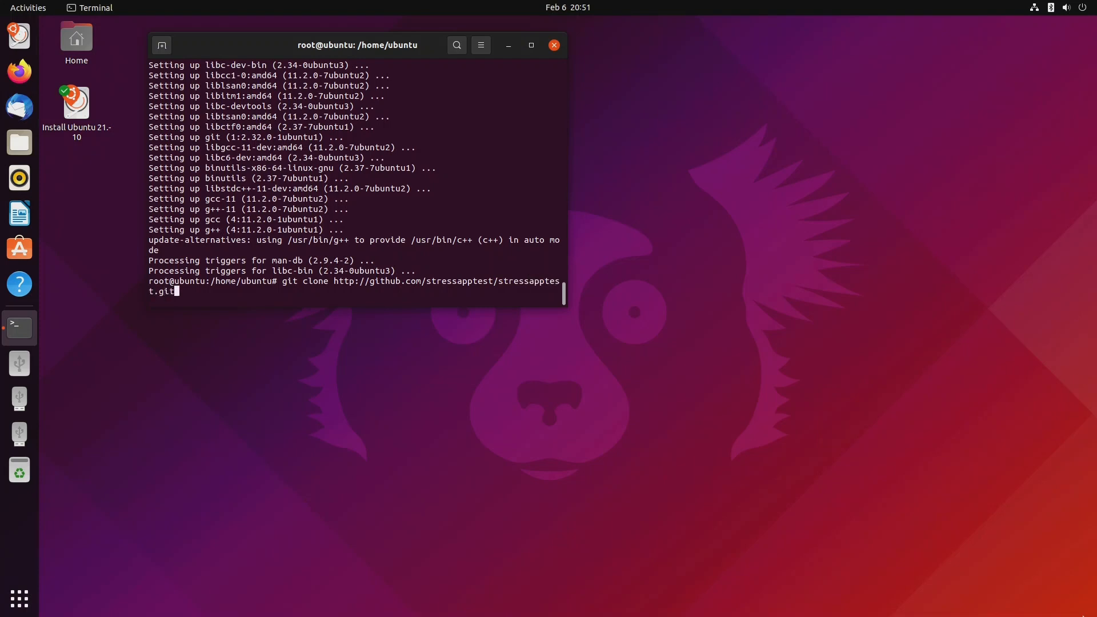
key("Return")
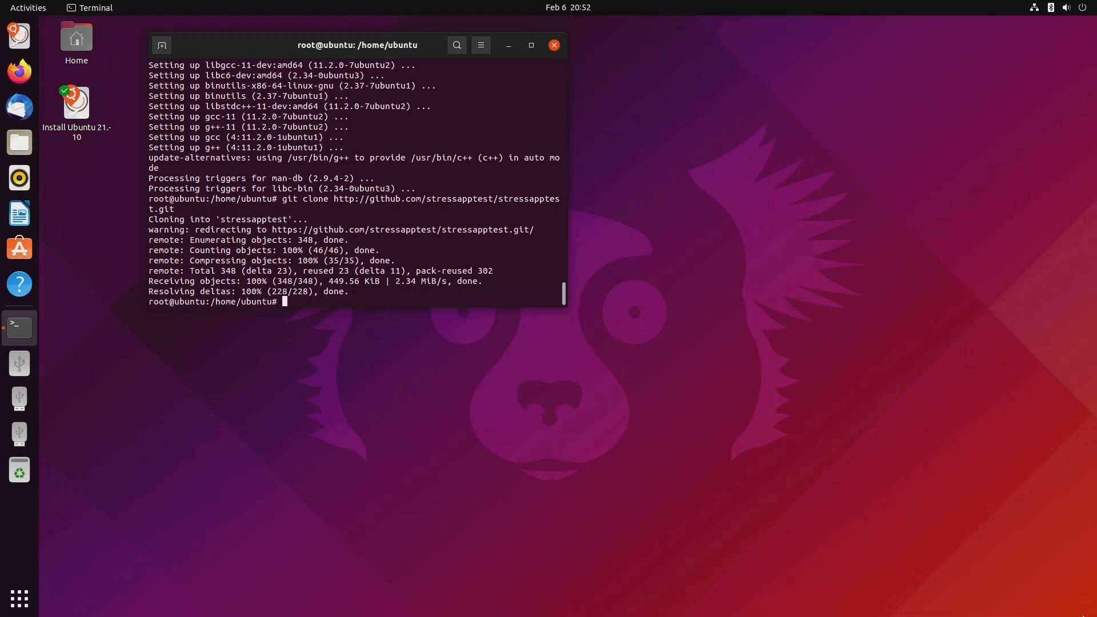
Change into the stressapptest folder.
type("cd str")
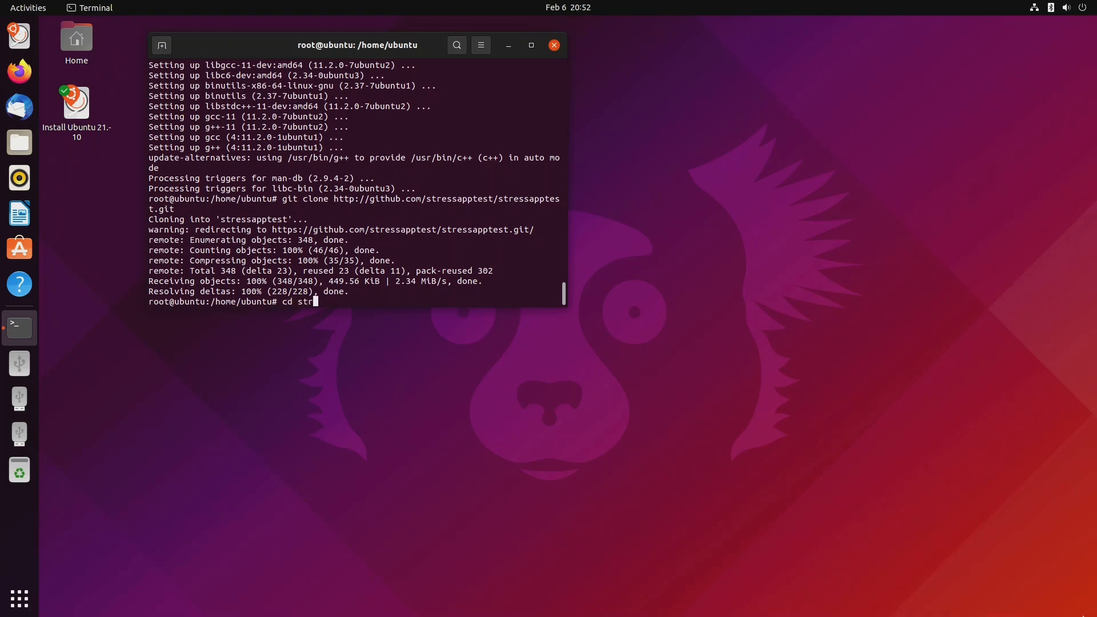
type("essappte")
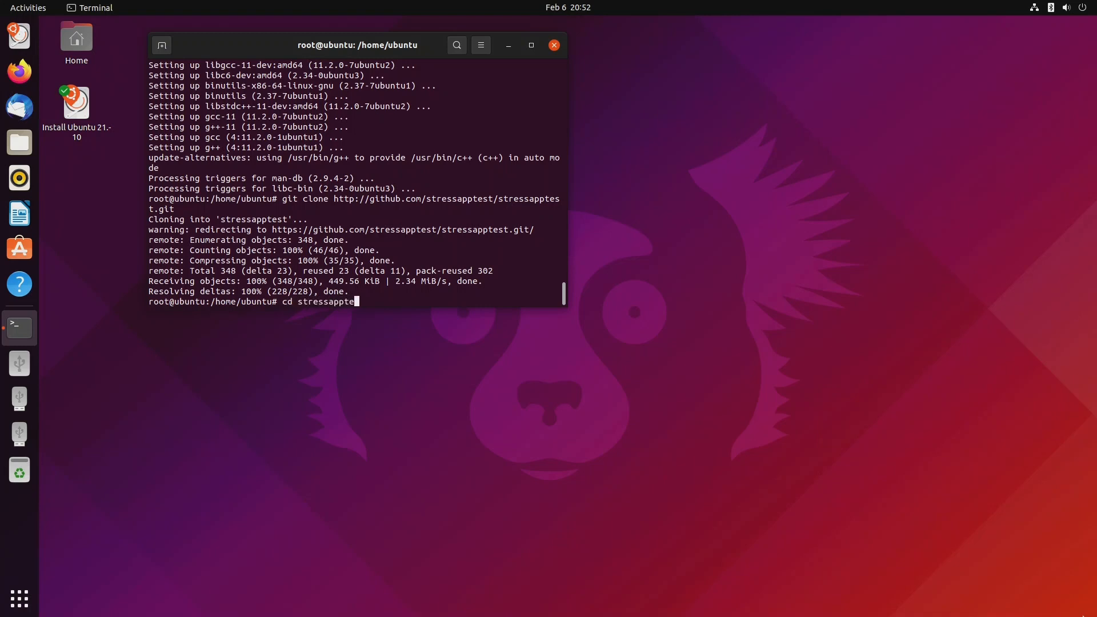
type("st")
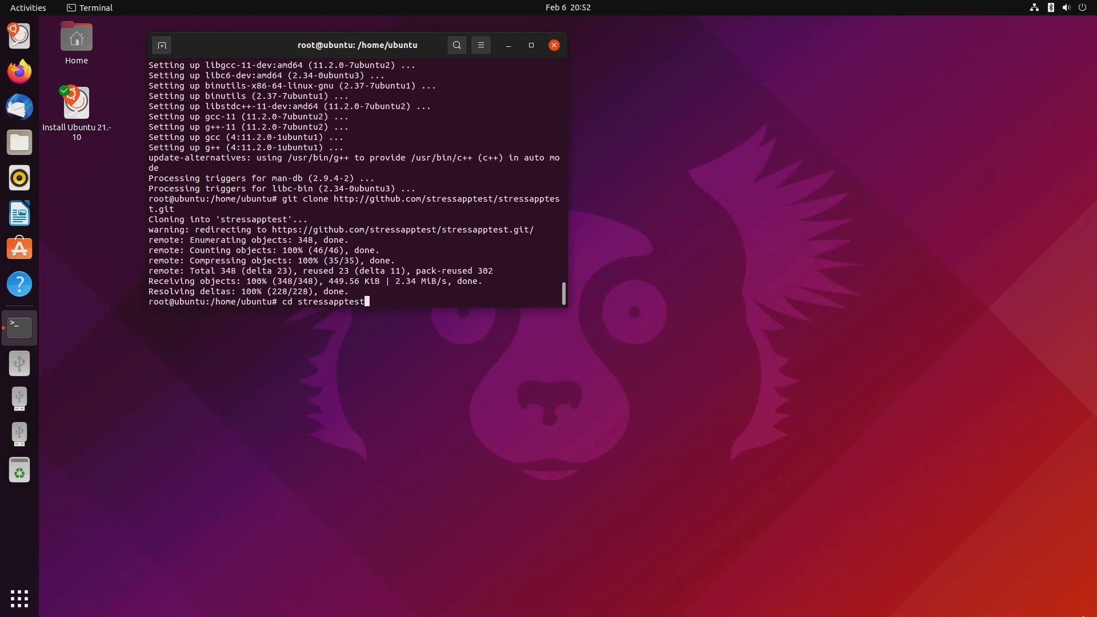
key("Return")
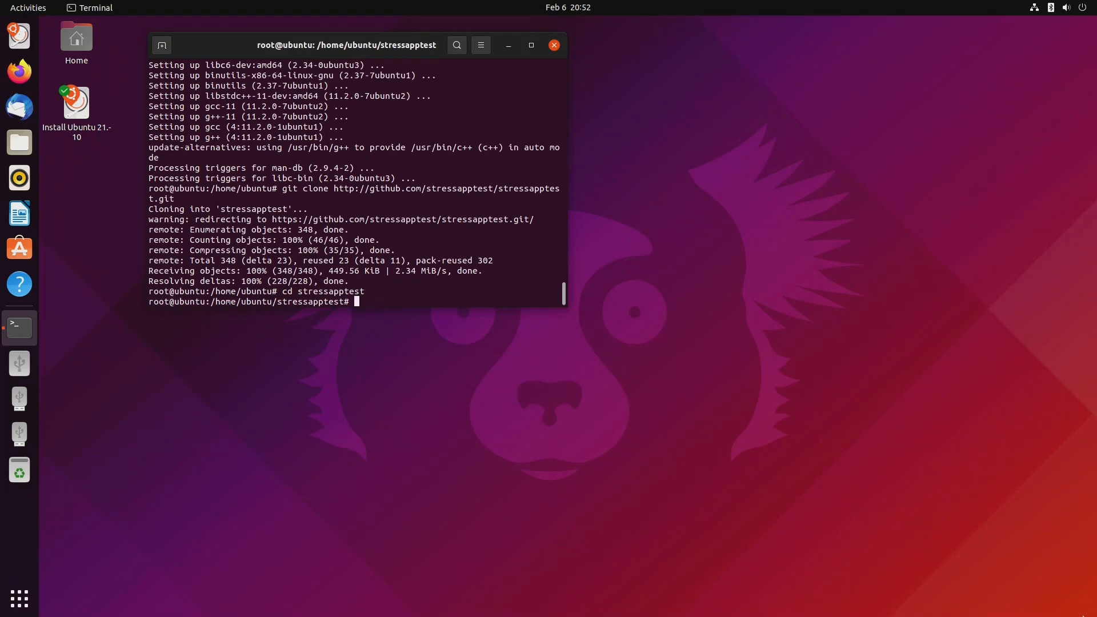
Run ./configure to generate the Makefiles.
type("./configu")
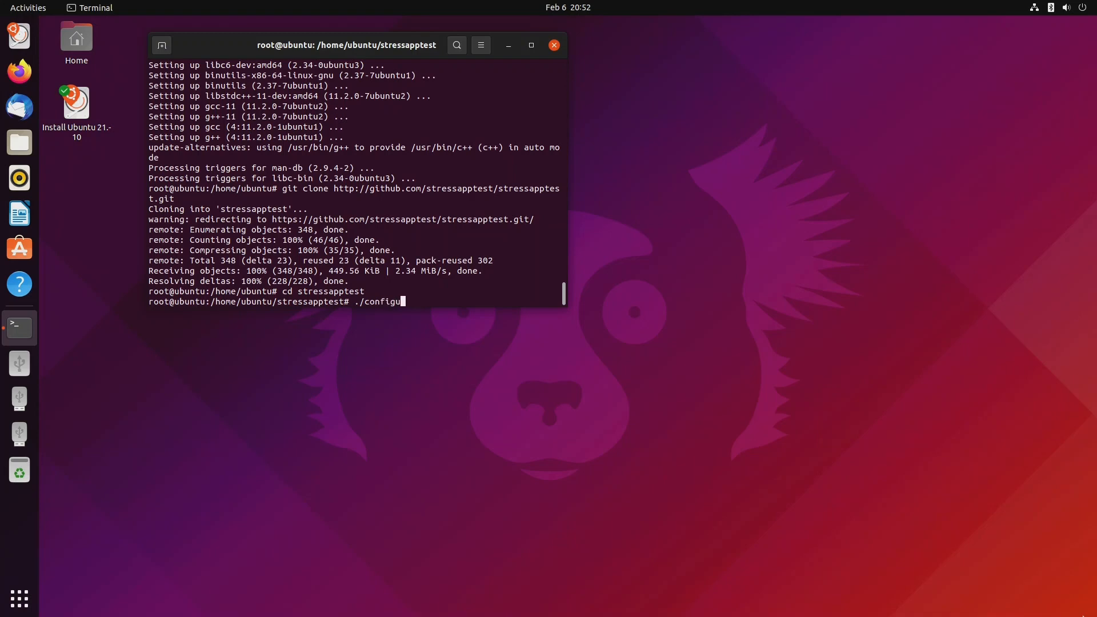
type("re")
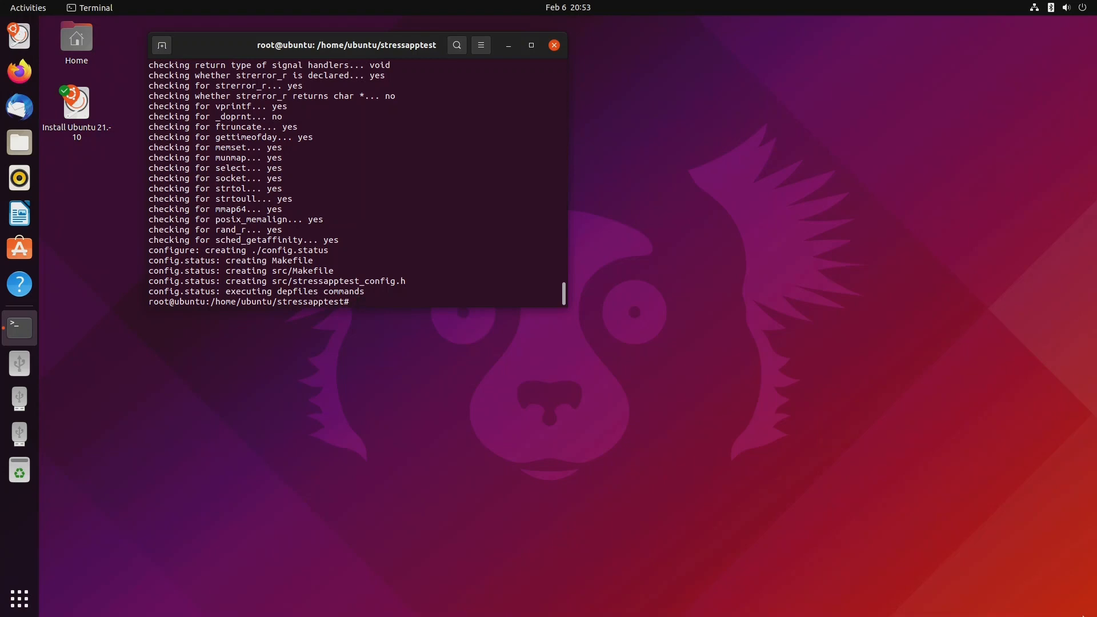
Run make install to compile stressapptest and install it under /usr/local.
type("make instal")
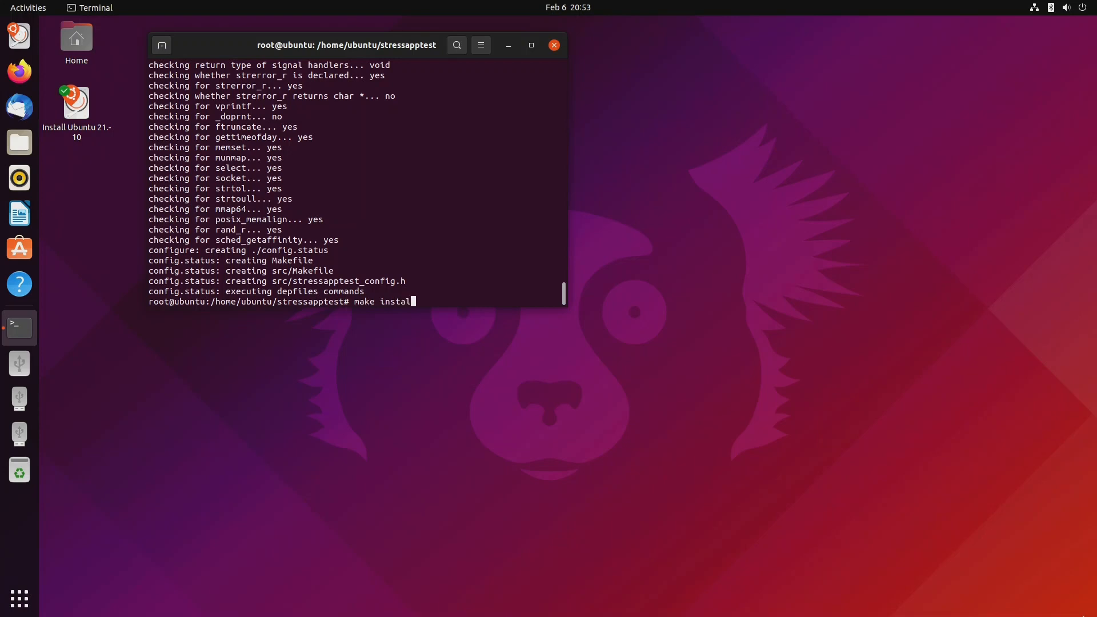
key("Return")
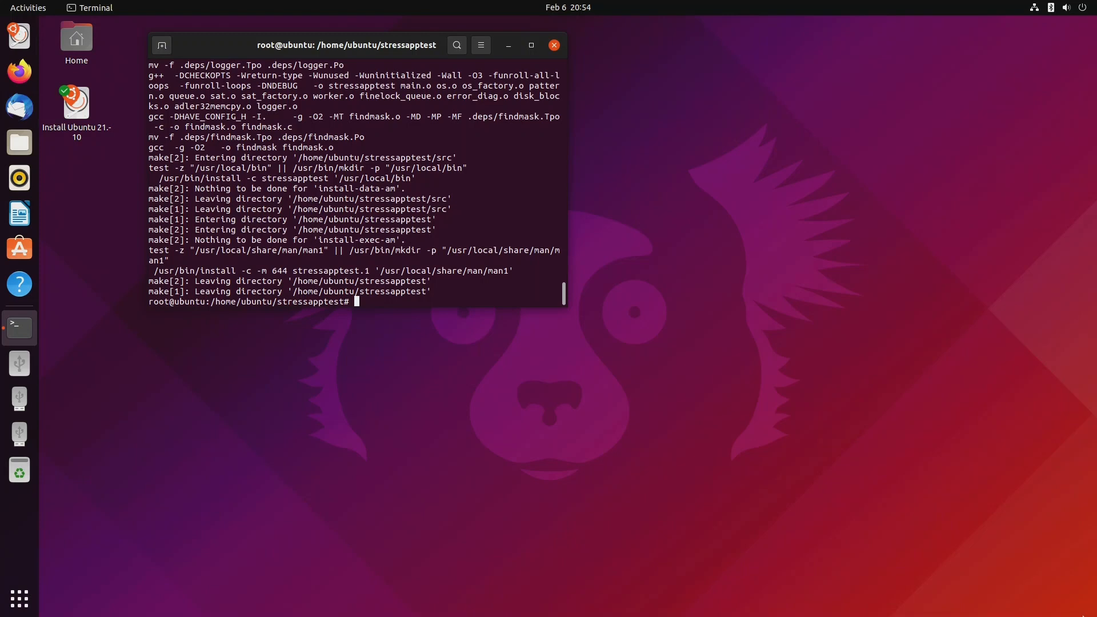
Run stressapptest with defaults for a 20-second test ending in PASS.
type("stressapp")
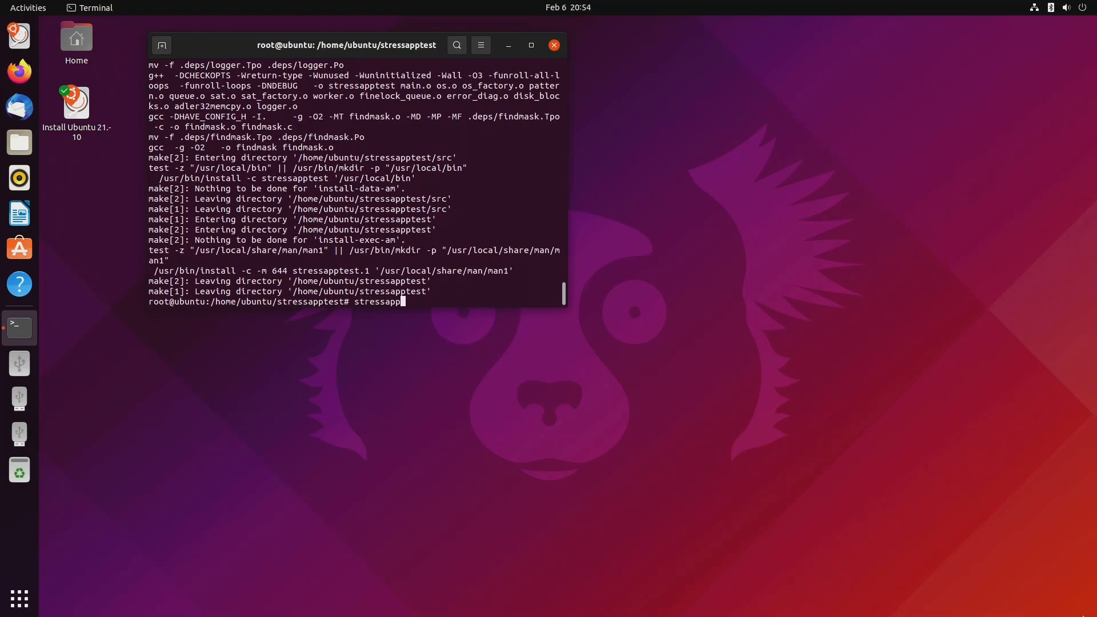
key("Return")
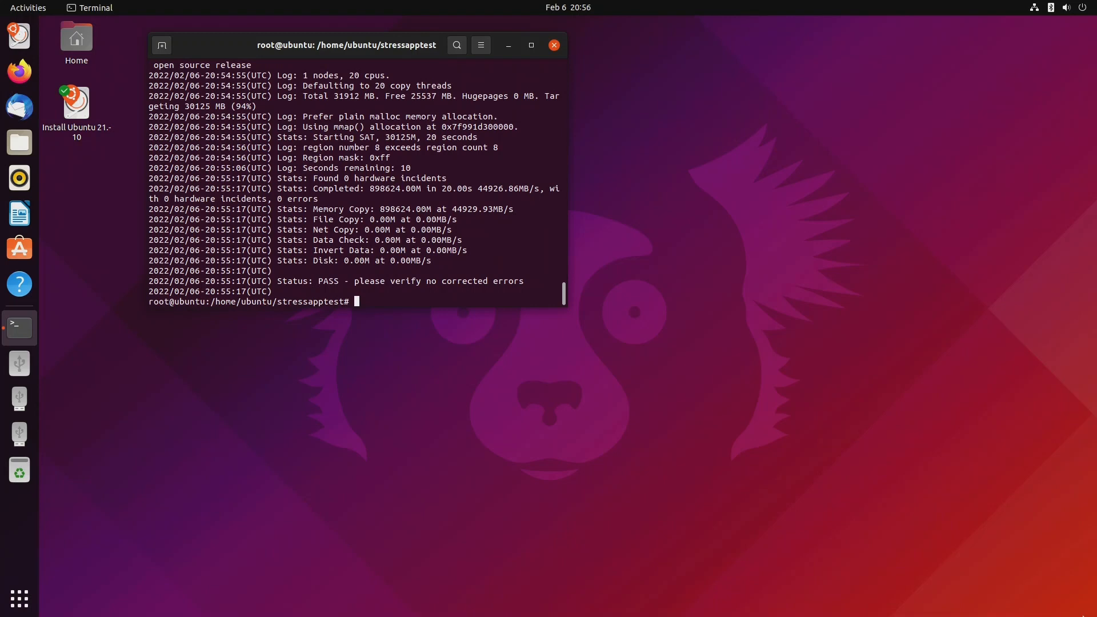
Run stressapptest -M 25300 for a 20-second test on 25300 MB.
type("stressapptes")
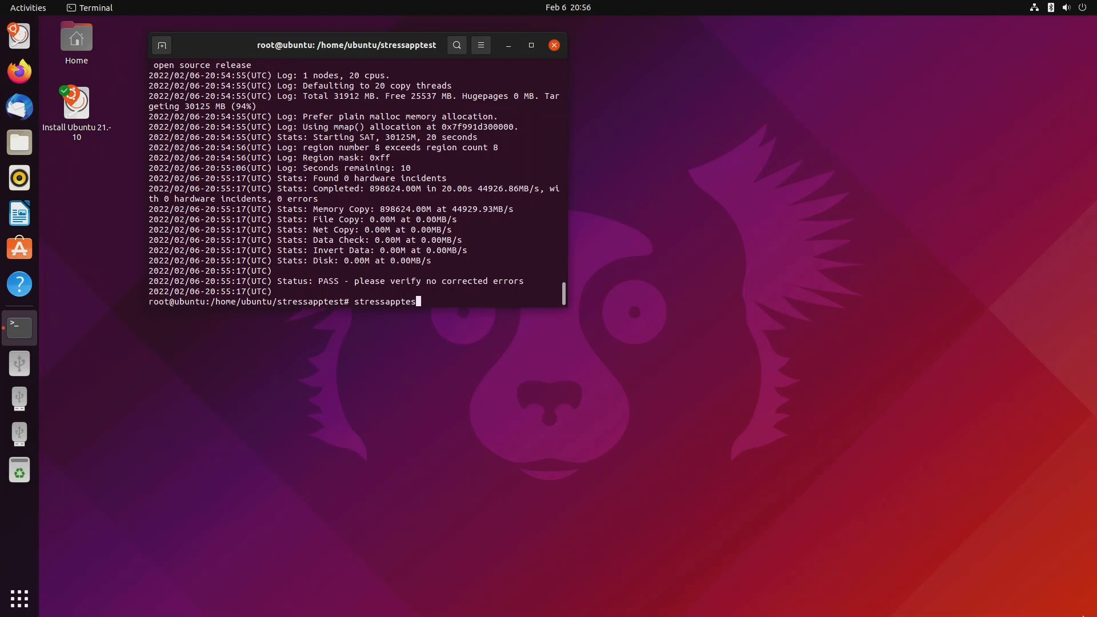
type("-M")
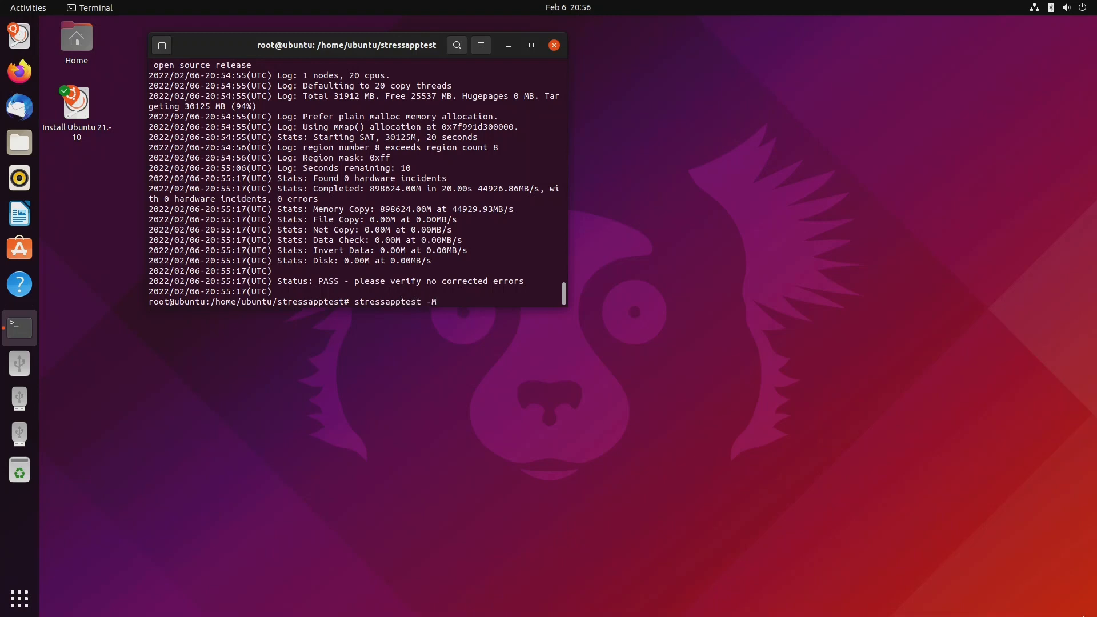
type("25300")
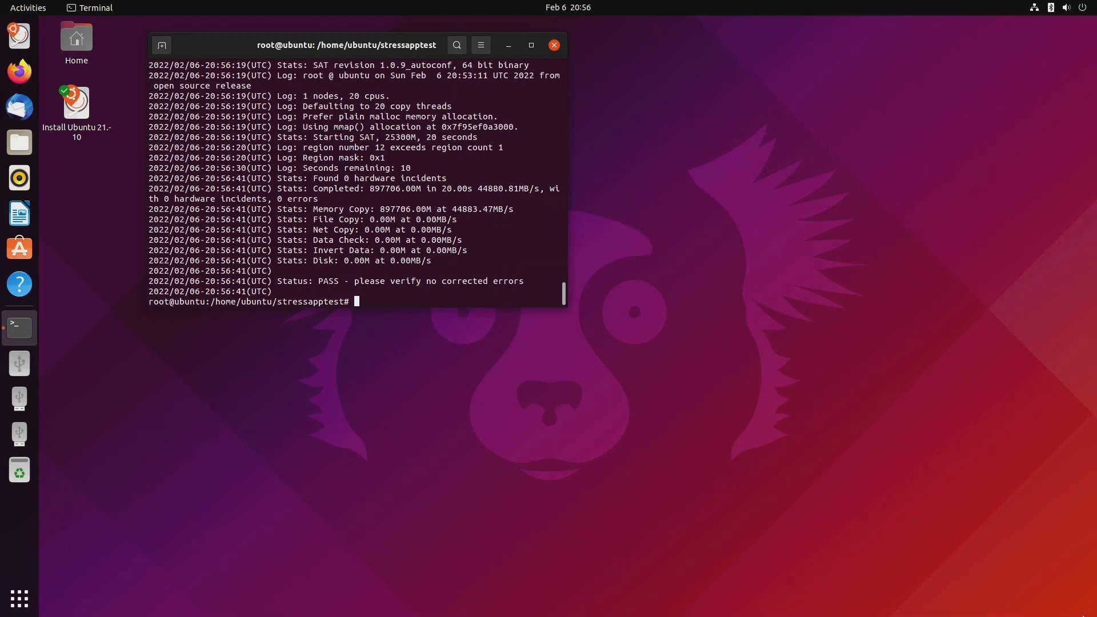
Run stressapptest -M 25300 -s 3600 for an hour-long test on 25300 MB.
type("stress")
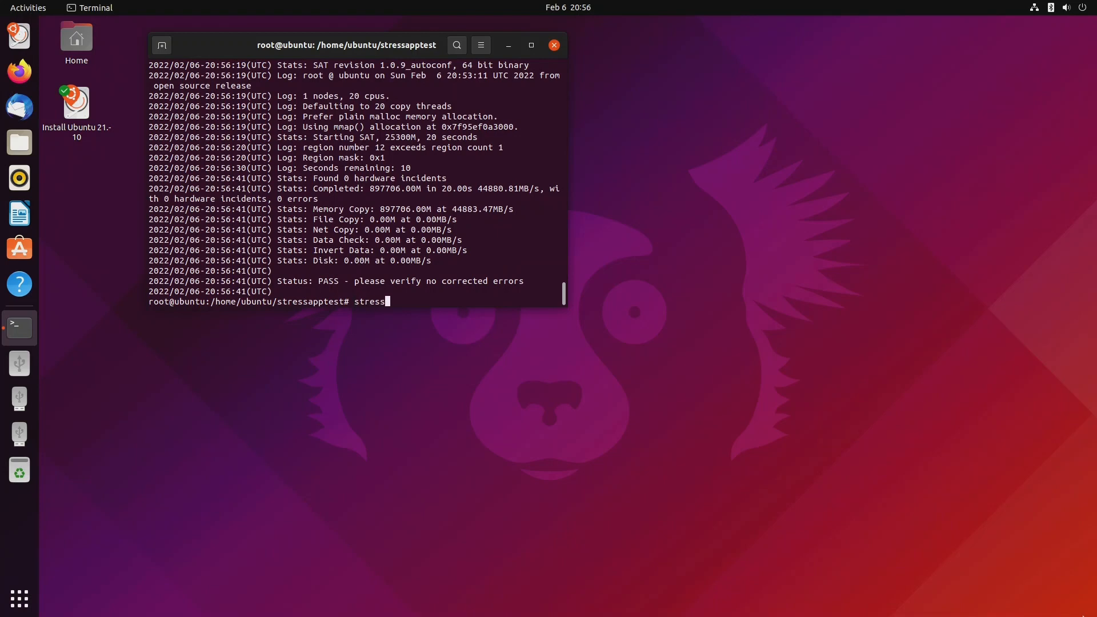
type("ap")
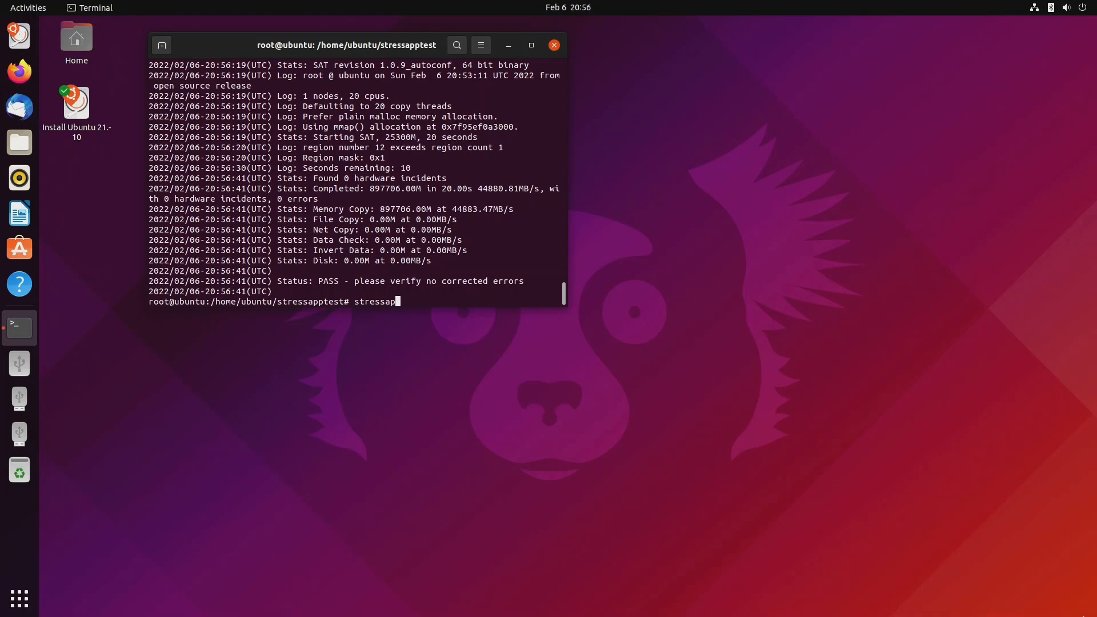
type("tes")
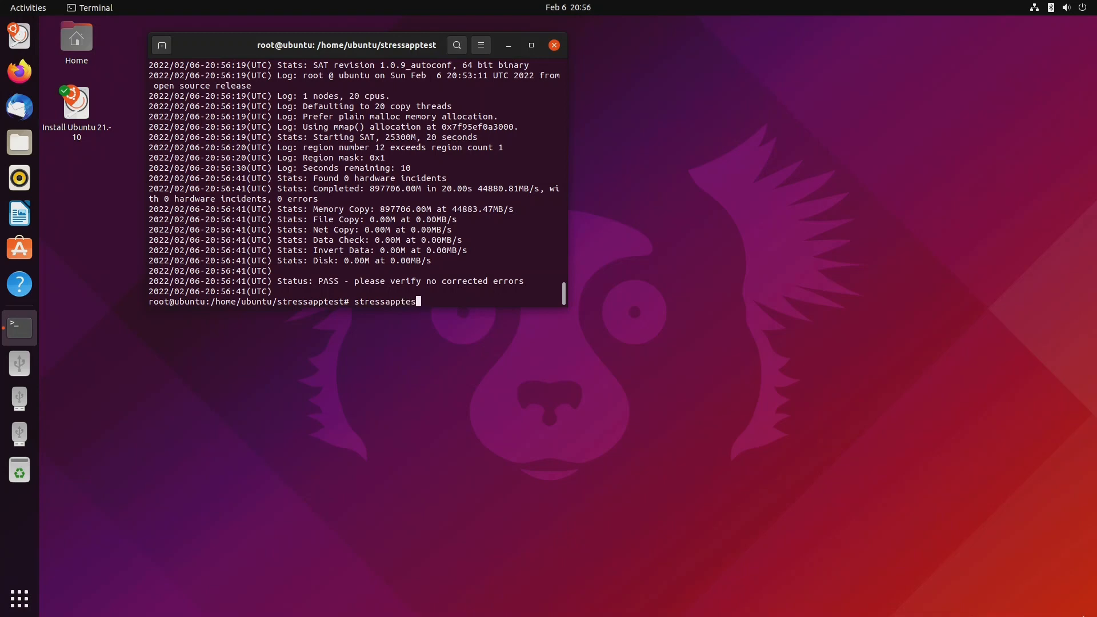
type("-M 25300 -")
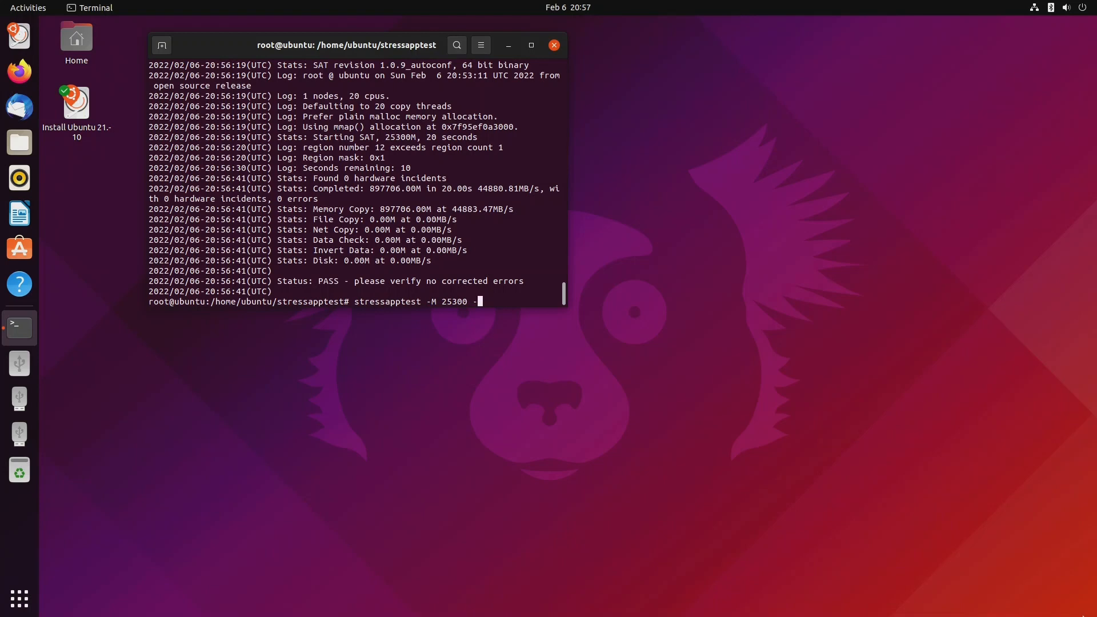
type("s 3600")
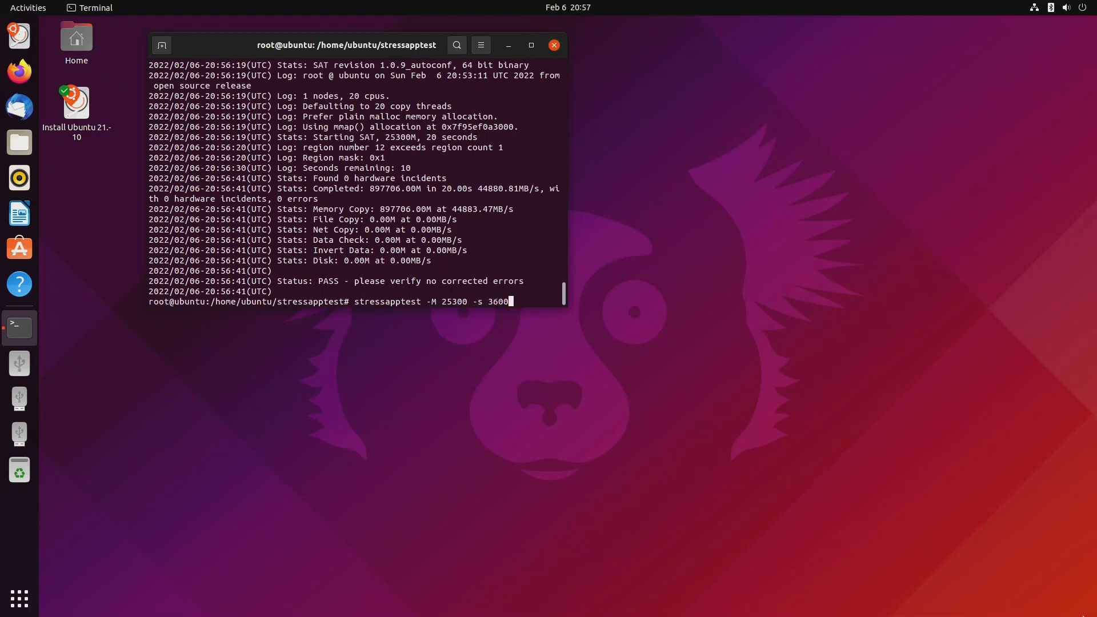
key("Return")
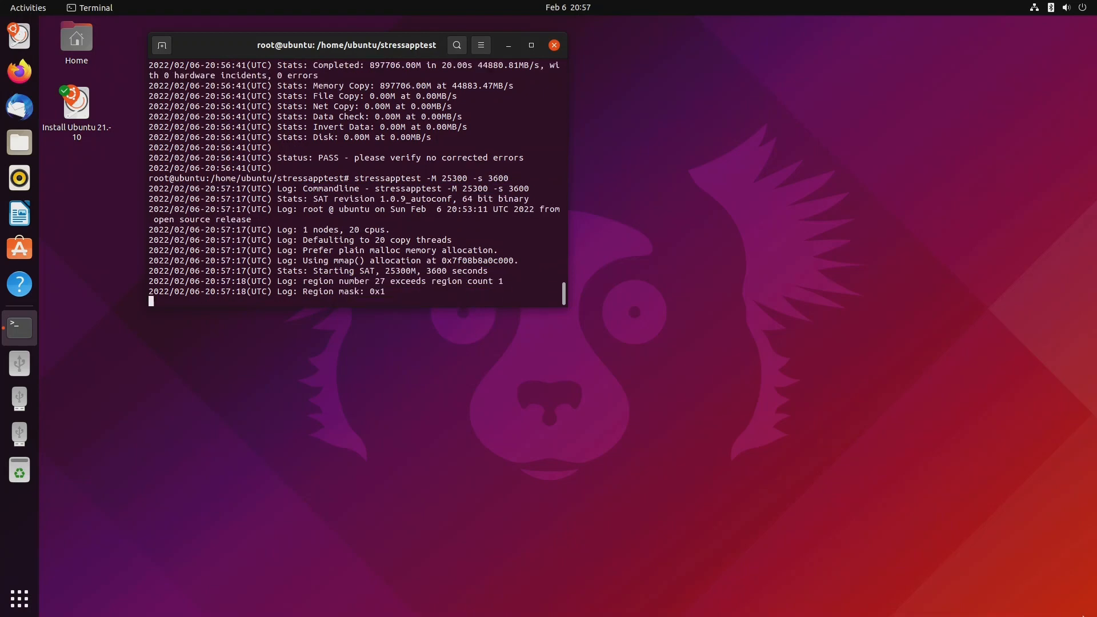